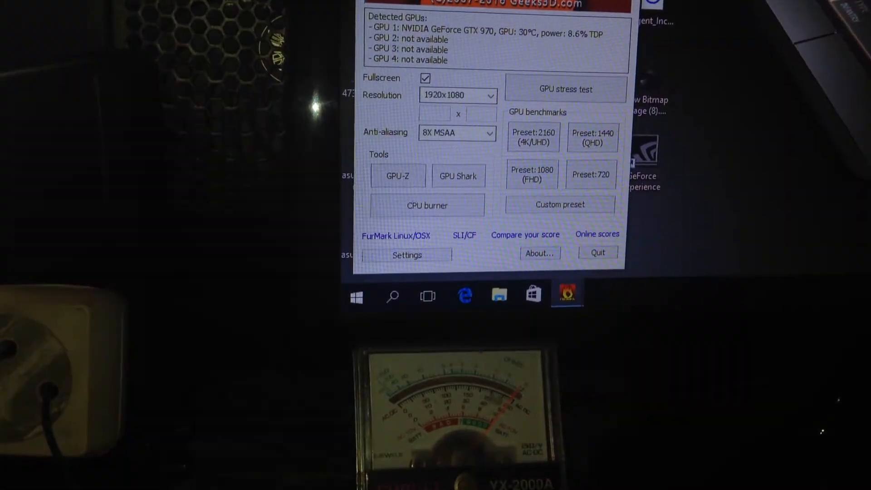
Confirm burn-in, Xtreme burn-in, Post-FX, 100 °C alarm and GPU logging at 1920x1080 fullscreen, 8X MSAA
click(406, 255)
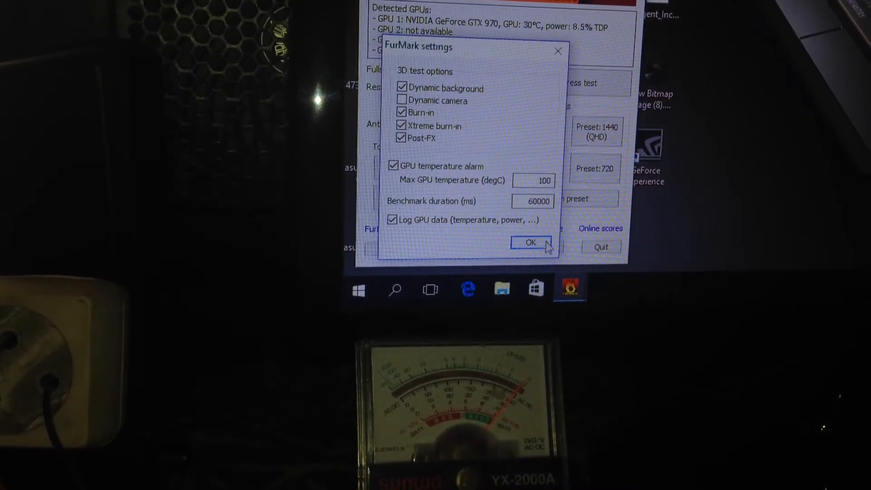
click(529, 243)
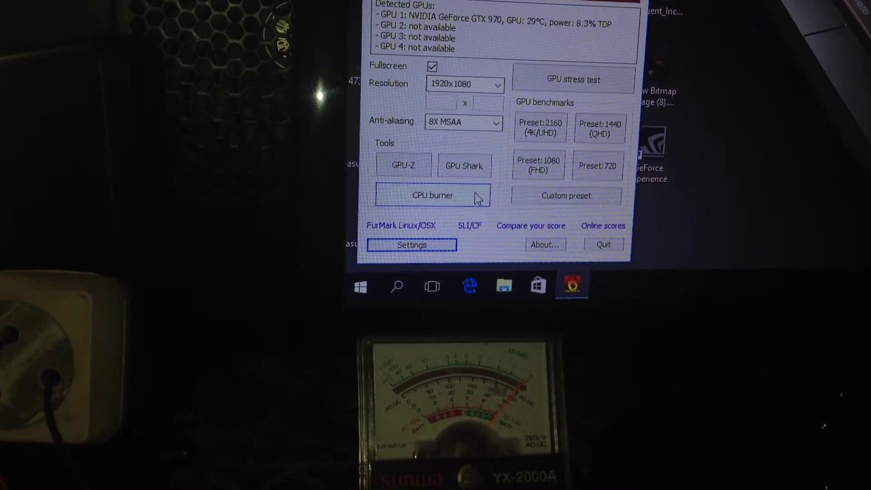
mouse_move(593, 91)
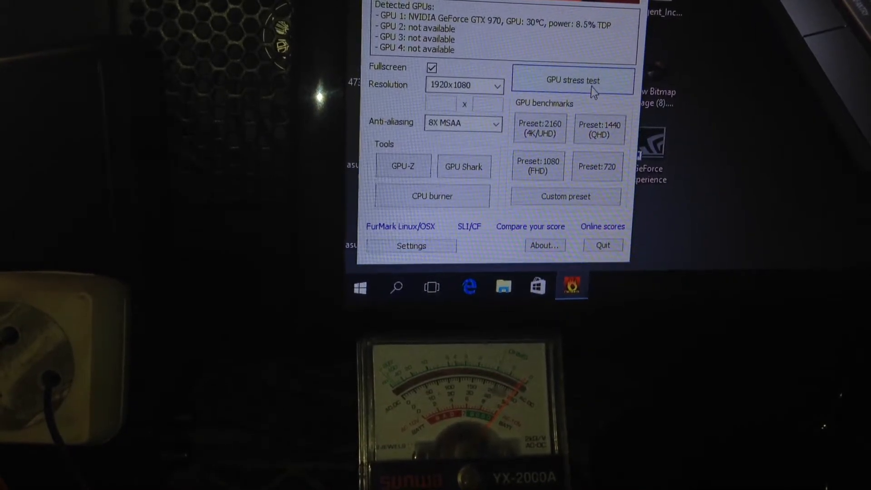